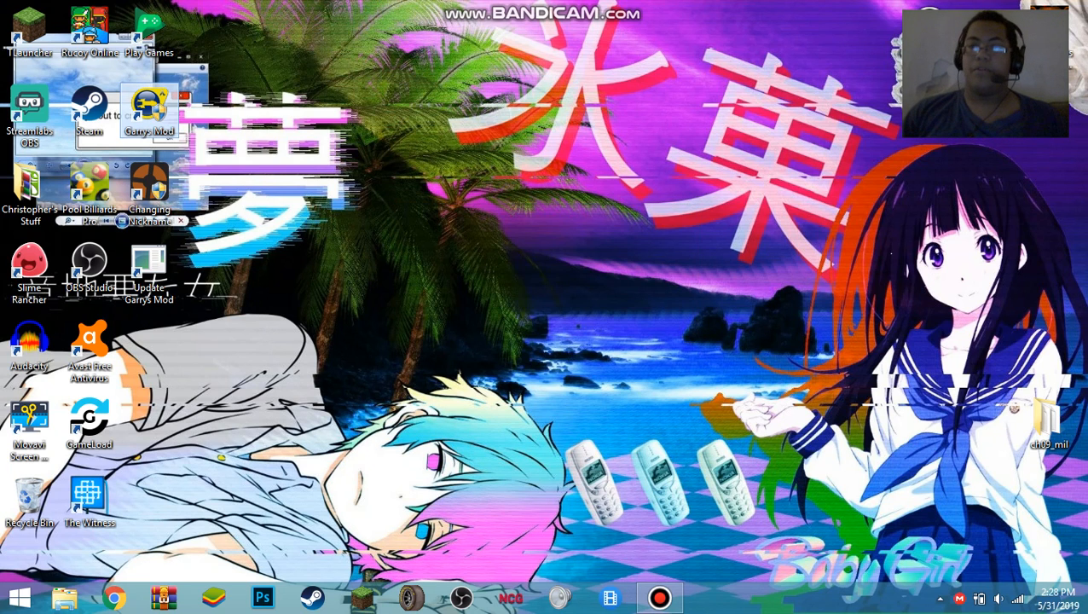
Launch Garry's Mod from its desktop shortcut and dismiss the insufficient system resources error
{"action": "left_click", "coordinate": [659, 597]}
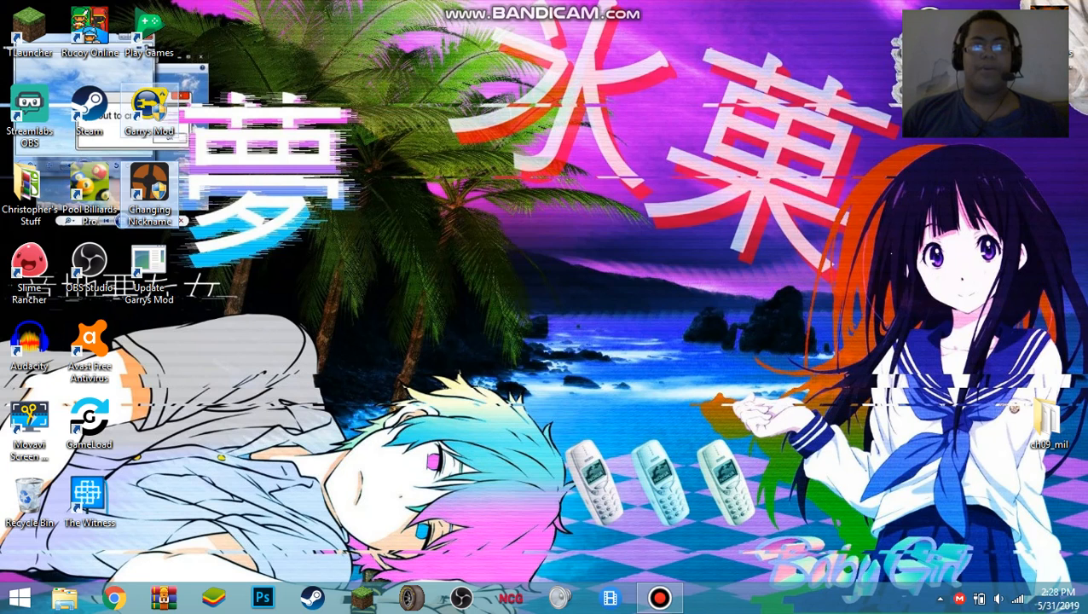
{"action": "double_click", "coordinate": [150, 191]}
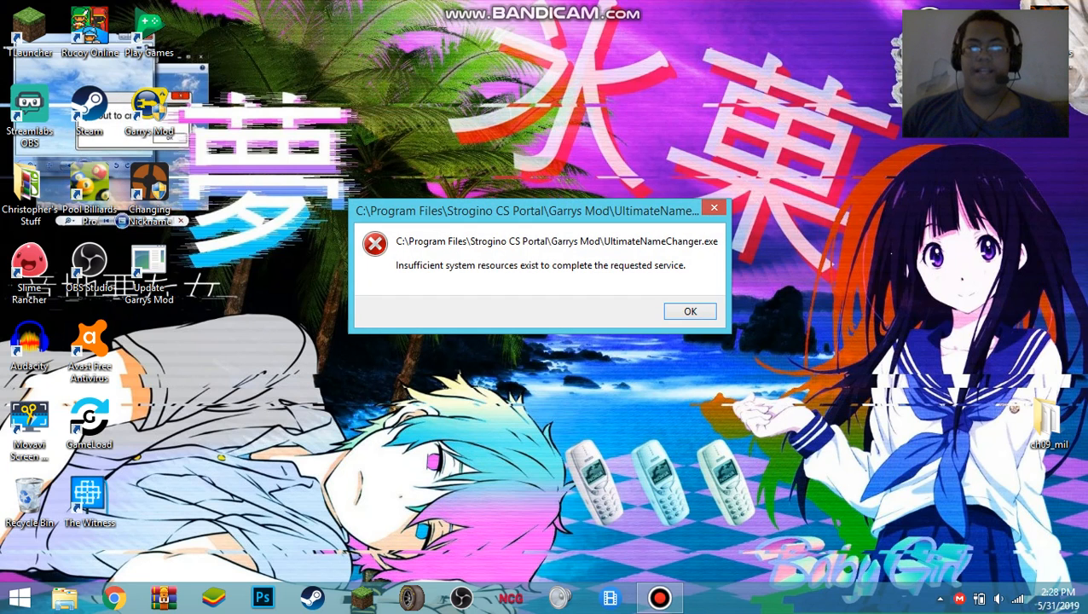
{"action": "left_click", "coordinate": [689, 311]}
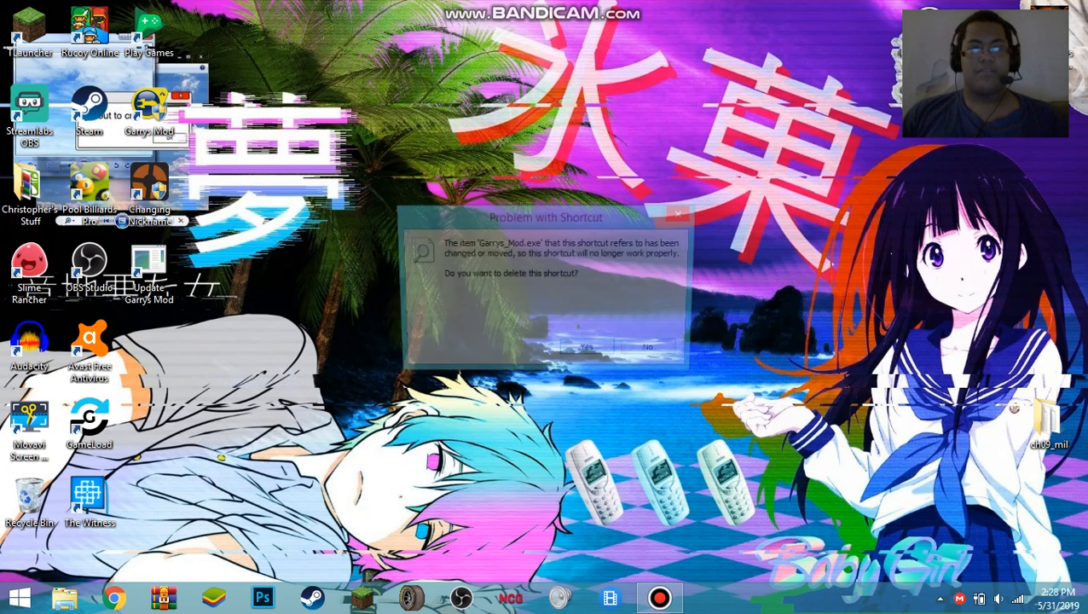